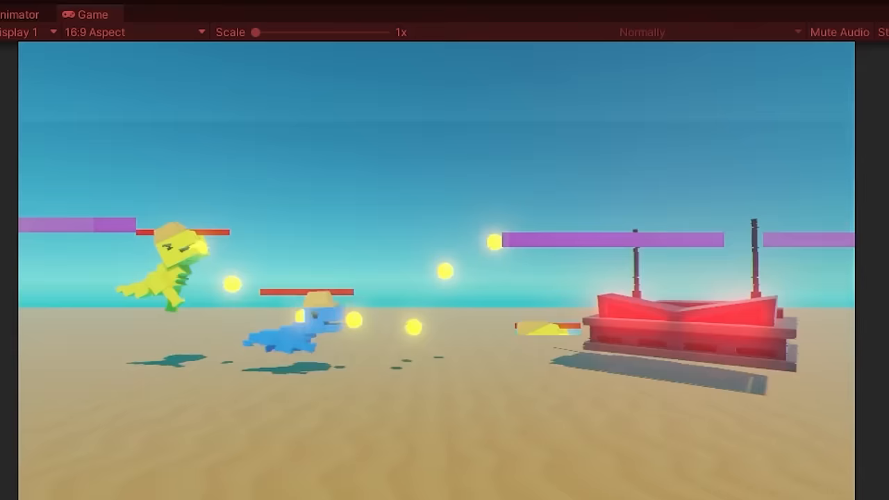
Add a green cactus Cube with Box Collider and Network Identity under the Cactus object
left_click(61, 25)
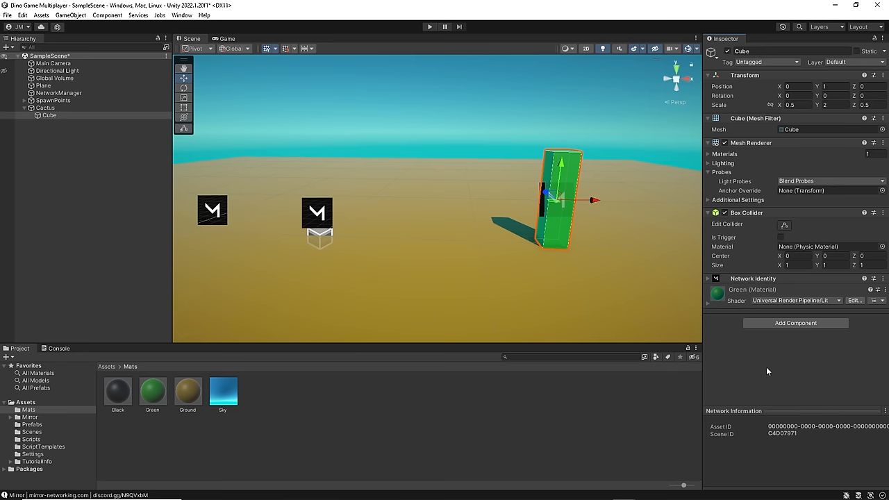
Enter Play mode in Scene_MainMenu to test the Host Game and Join Game buttons
left_click(427, 27)
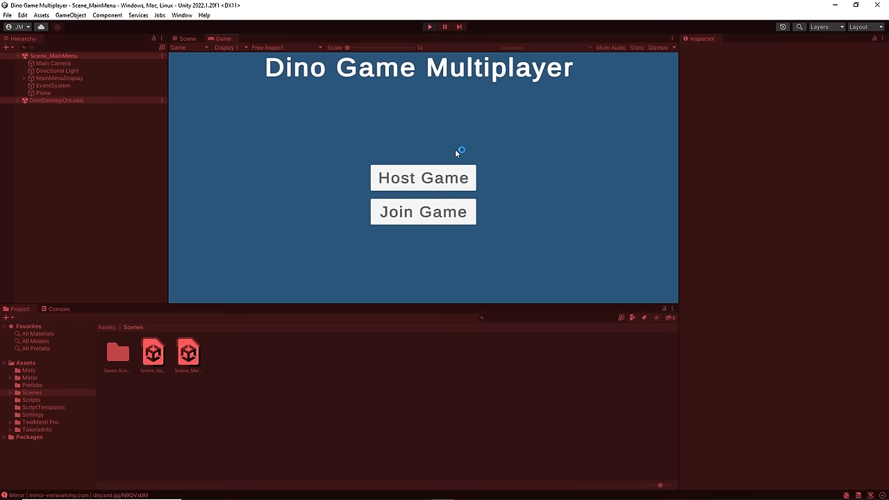
left_click(422, 178)
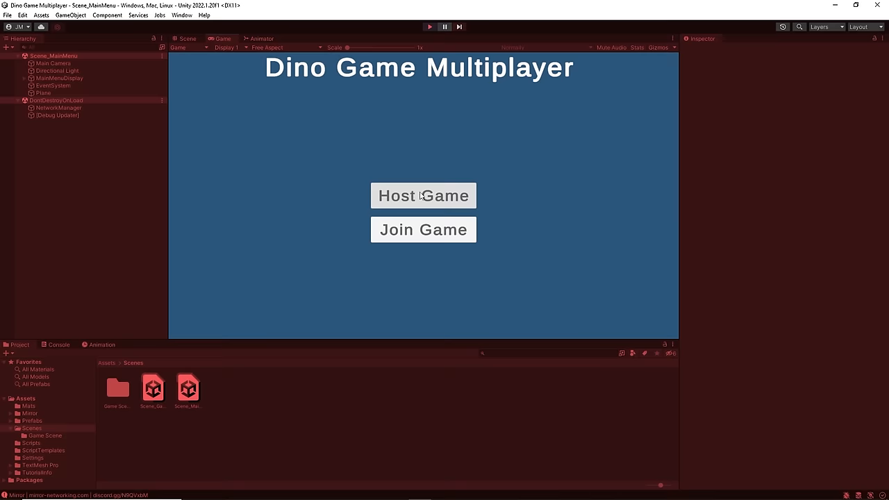
Select the Boss in Scene_Game and create the Attack1 clip keying its Rotation
left_click(422, 195)
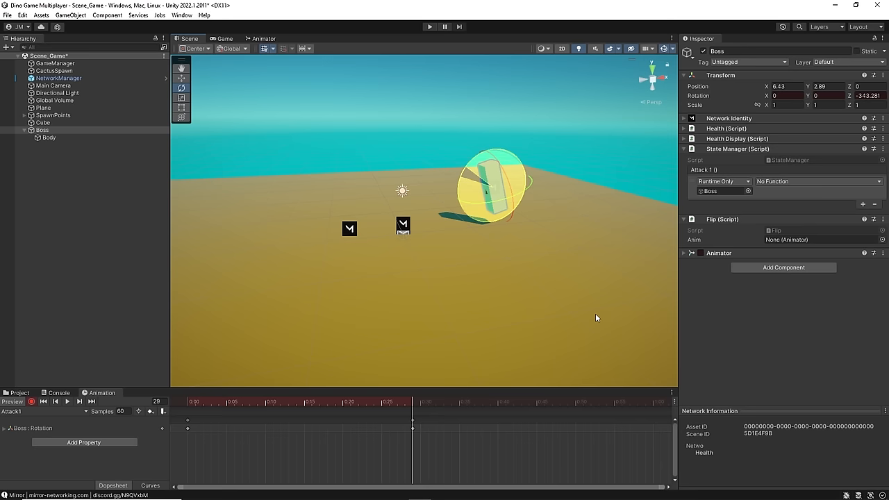
left_click(429, 26)
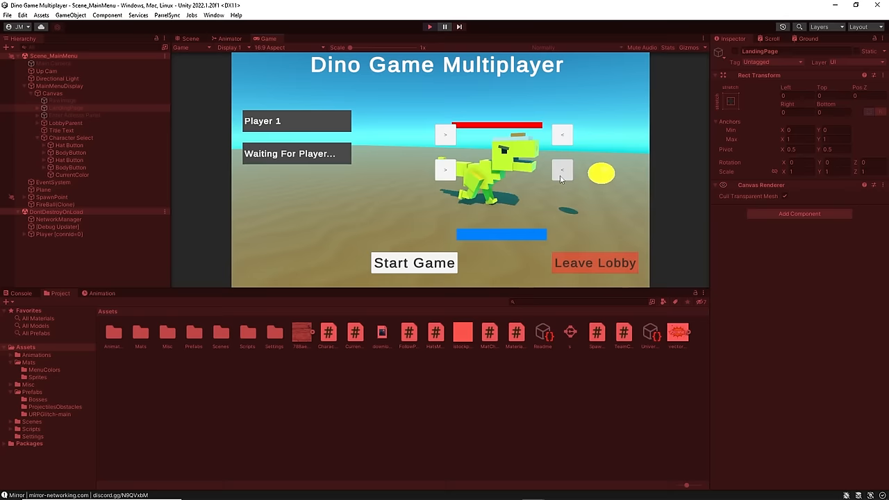
Arrange Host, Join, Options and Quit buttons under the DINOHEAD title in the Canvas
left_click(414, 262)
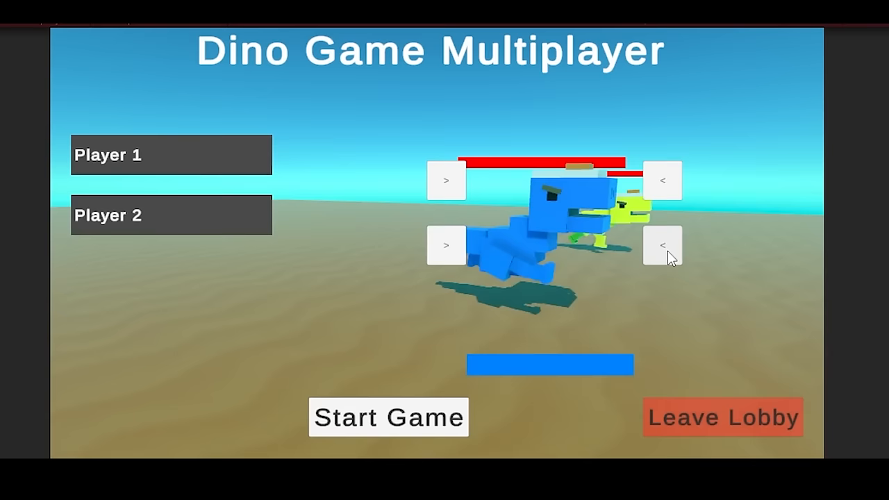
left_click(388, 417)
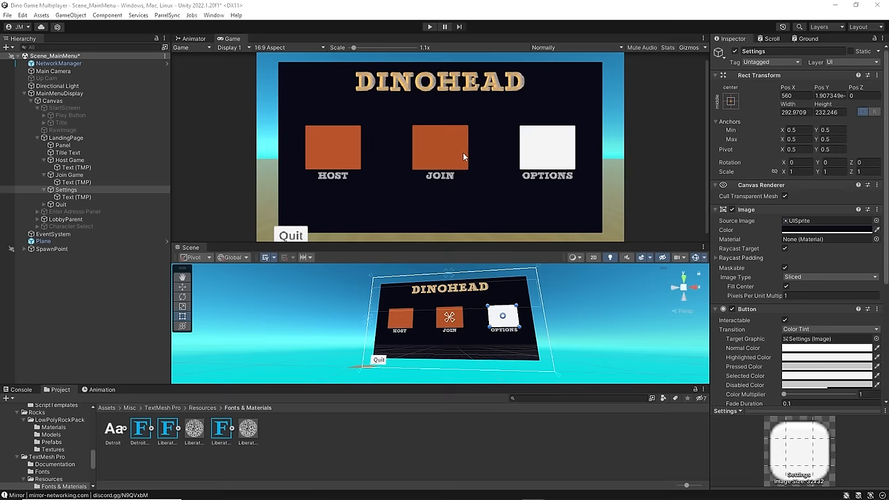
Play through the title screen to the styled menu, then load the IntroCutScene scene
left_click(429, 27)
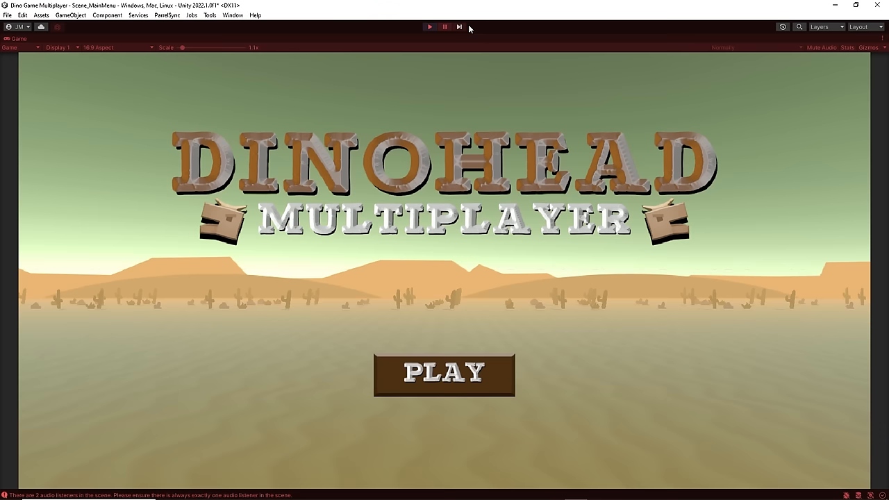
left_click(444, 373)
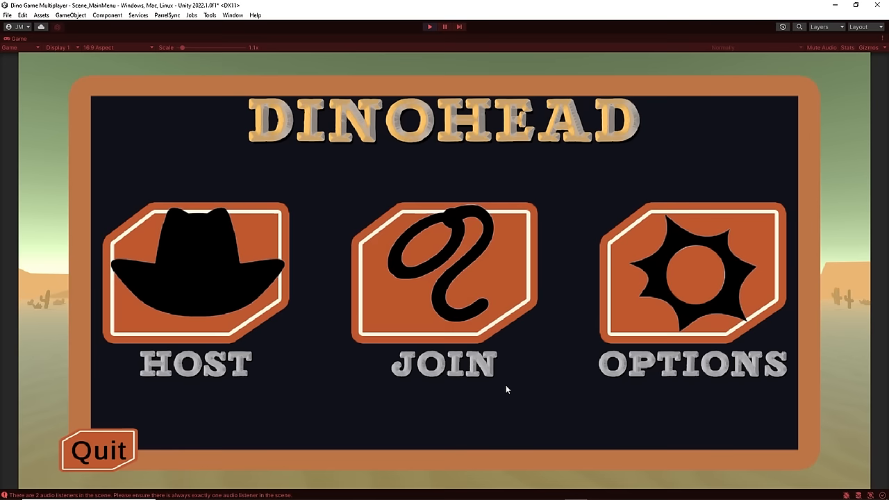
left_click(195, 271)
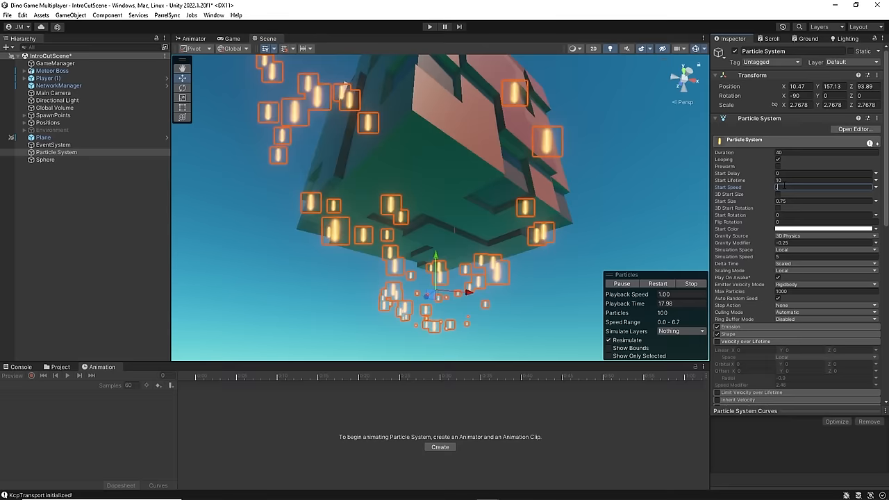
Run the game and pass the title screen into the lobby with Player 1's blue dino
left_click(427, 27)
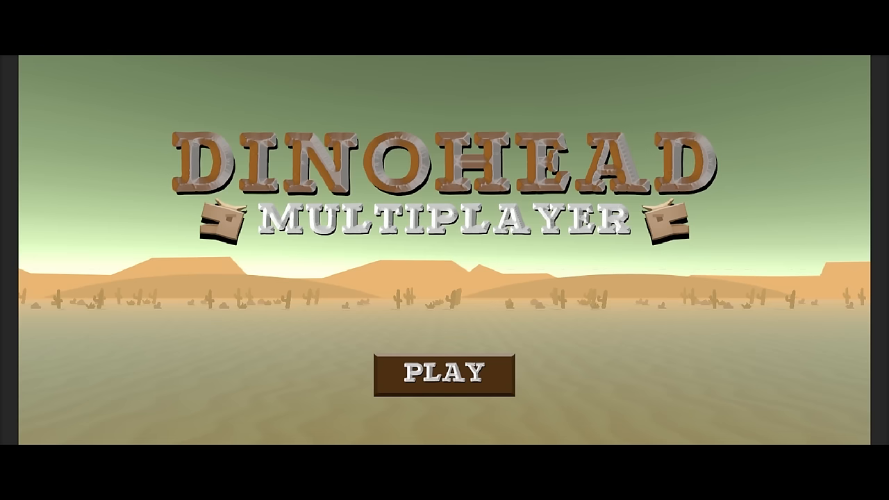
left_click(445, 374)
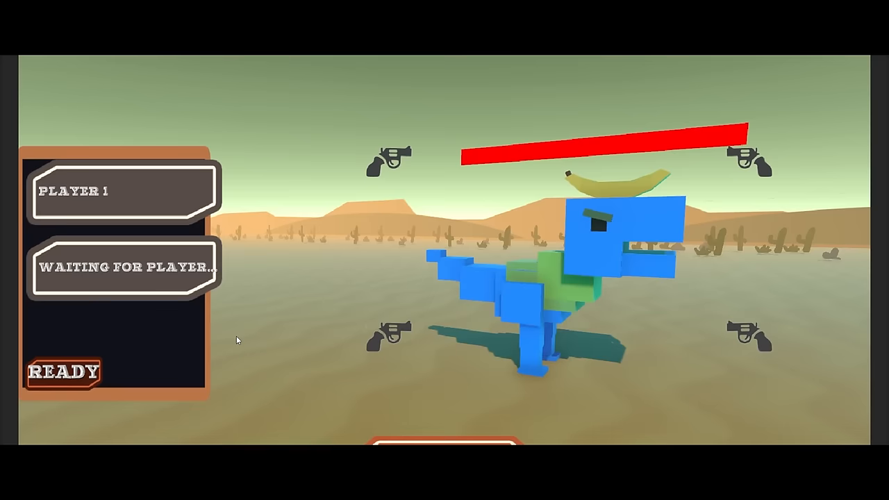